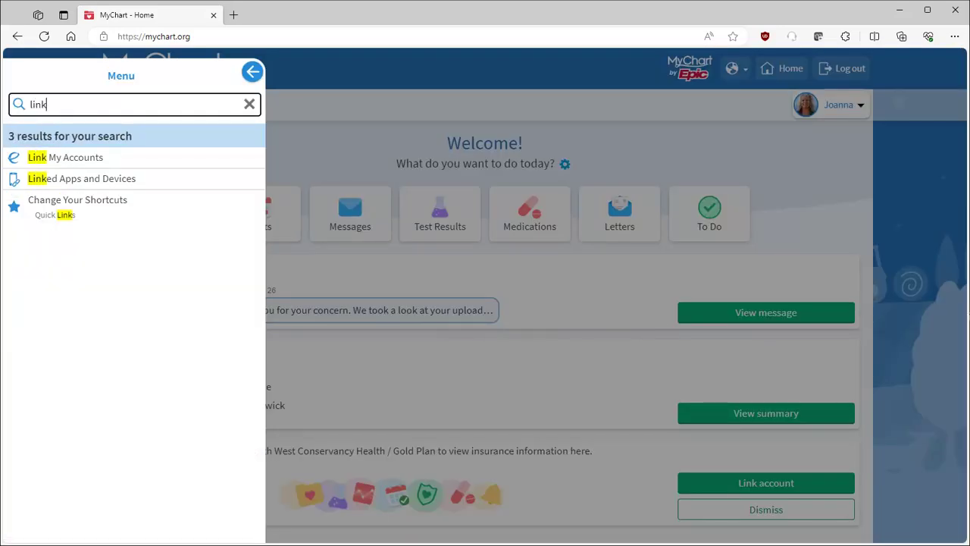
# Open Link My Accounts from the menu search results.
pyautogui.click(66, 157)
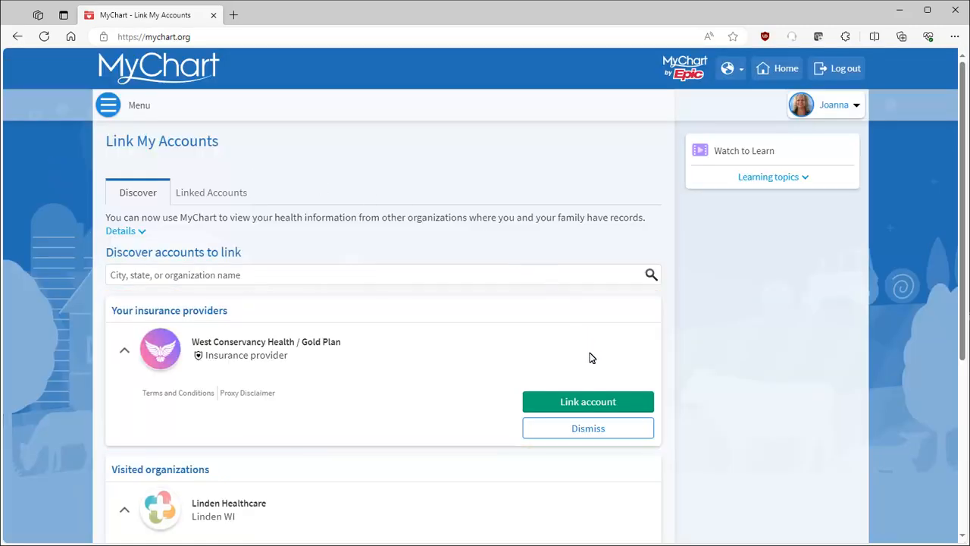
# Verify the West Conservancy Health account using the last four Social Security digits.
pyautogui.click(588, 402)
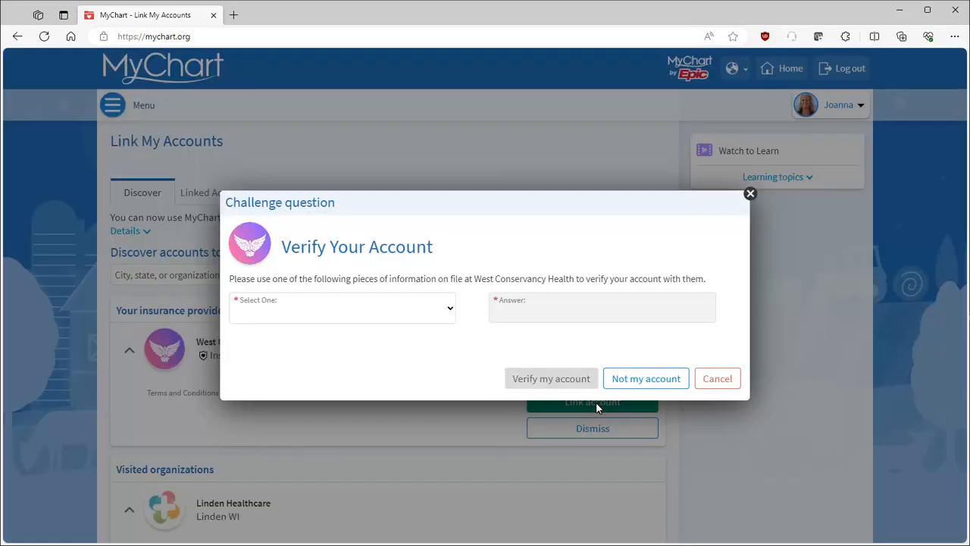
pyautogui.moveTo(452, 309)
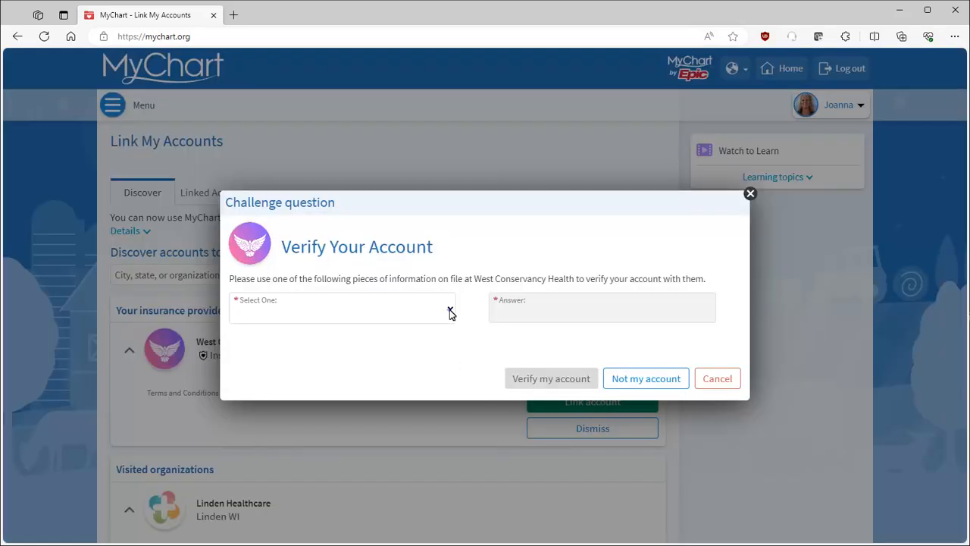
pyautogui.click(342, 307)
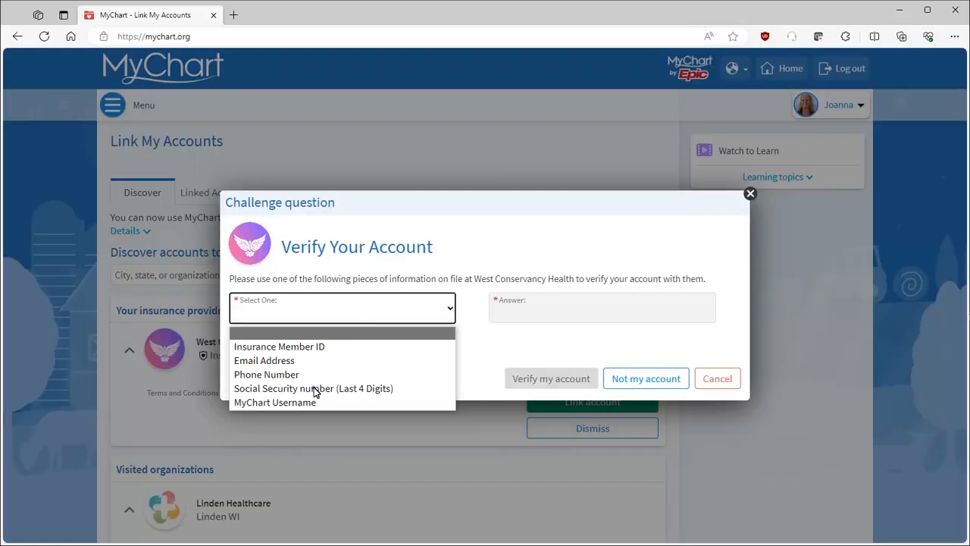
pyautogui.click(313, 388)
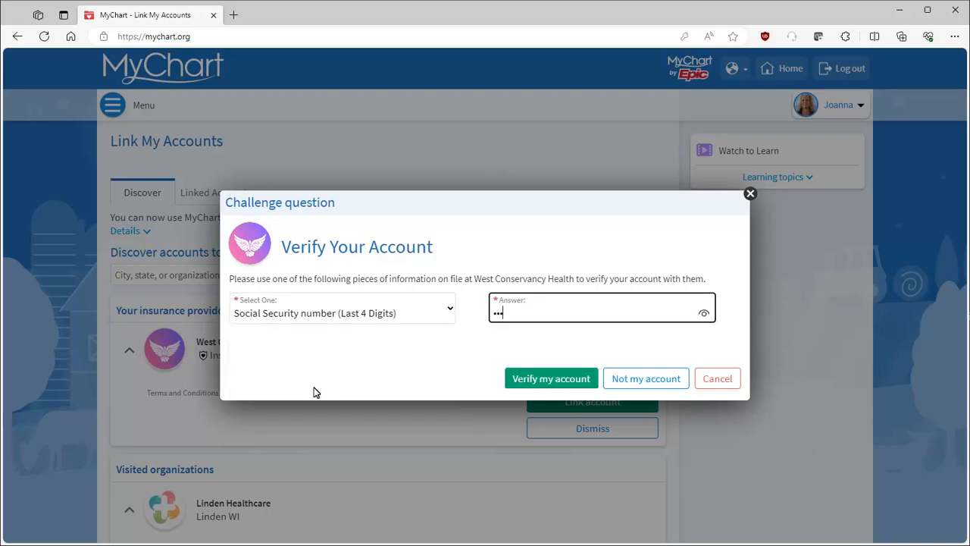
pyautogui.click(551, 379)
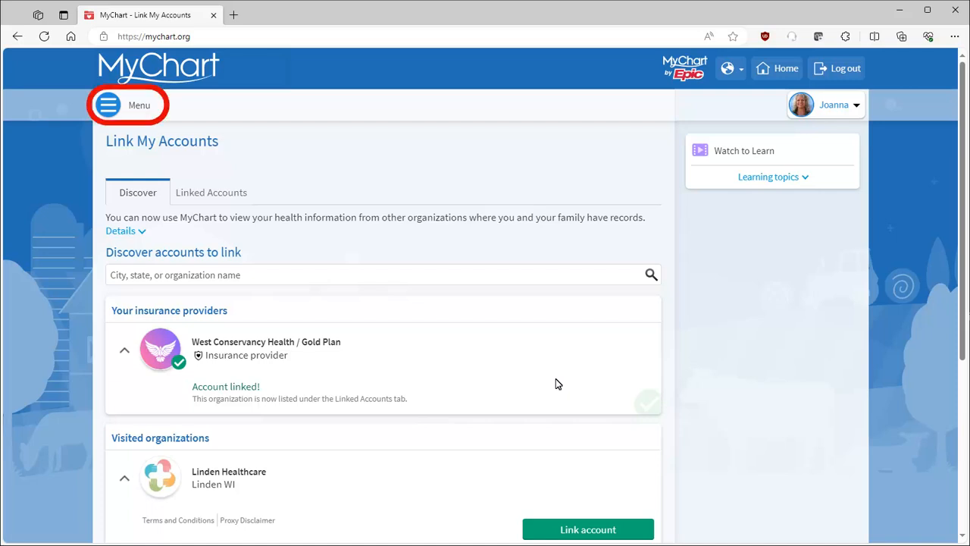
pyautogui.moveTo(110, 108)
pyautogui.write('insurance sum')
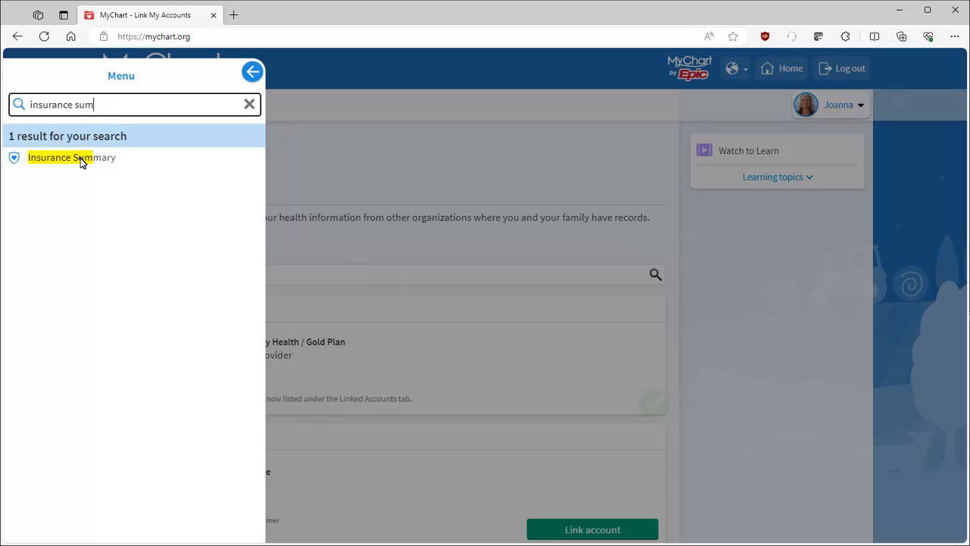
# Open Insurance Summary from the menu search results.
pyautogui.click(71, 158)
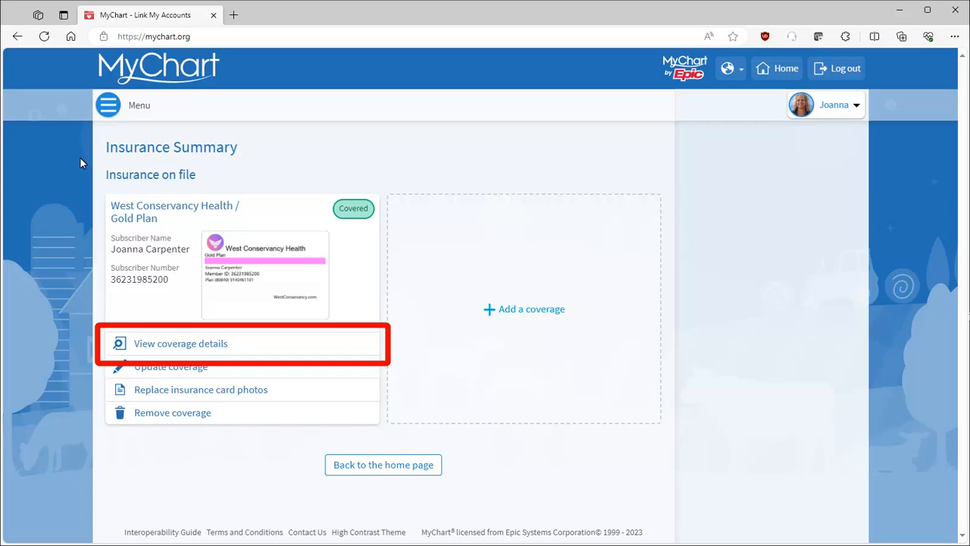
# Open the Gold Plan's coverage details, then its member details and ID card sides.
pyautogui.click(181, 343)
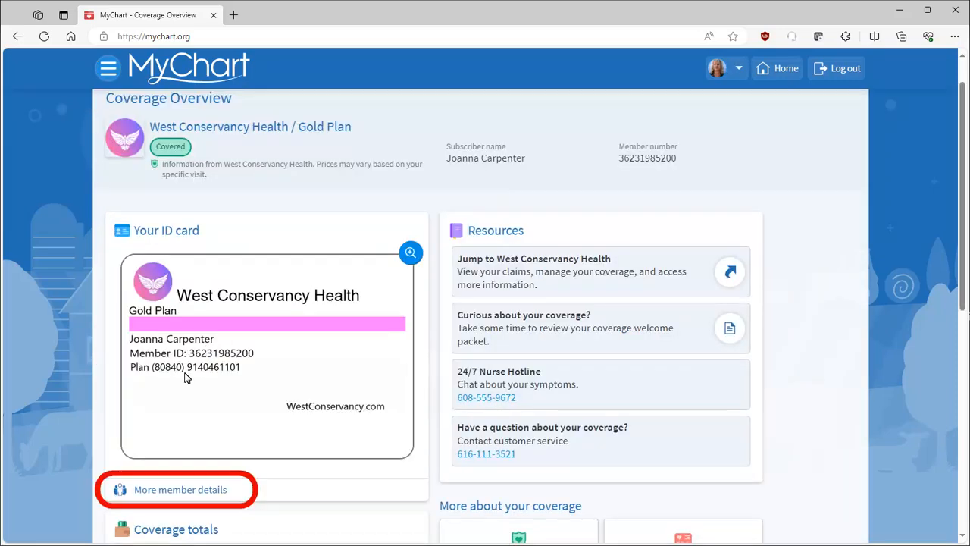
pyautogui.click(180, 489)
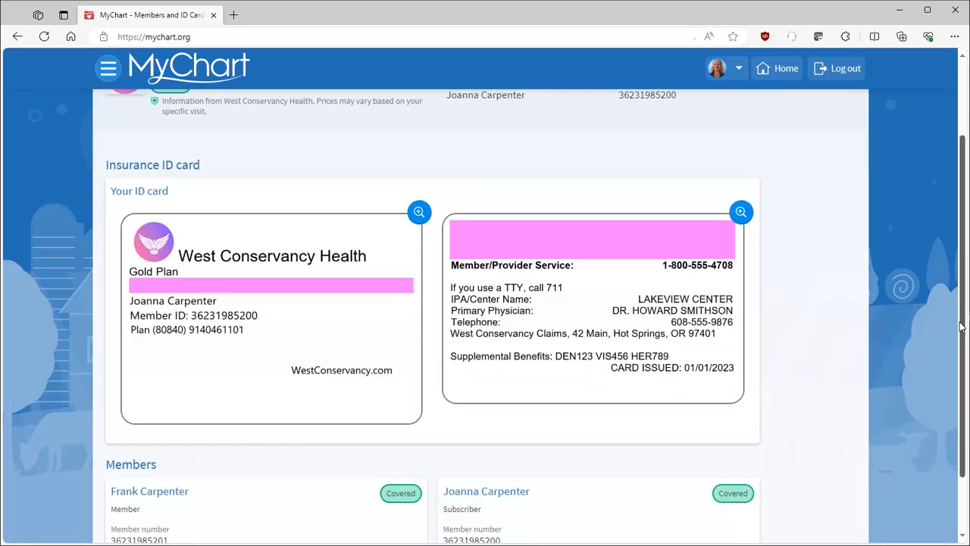
pyautogui.scroll(-3)
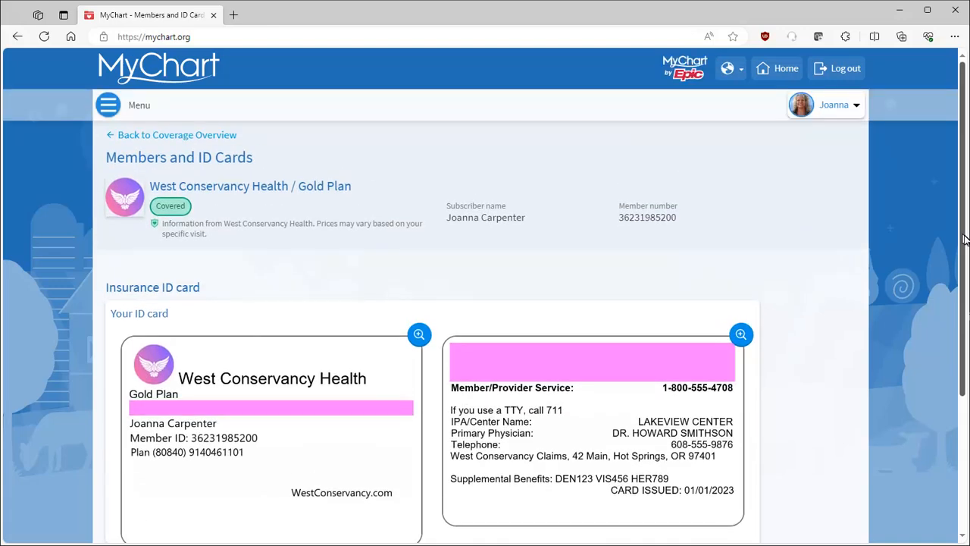
pyautogui.moveTo(176, 143)
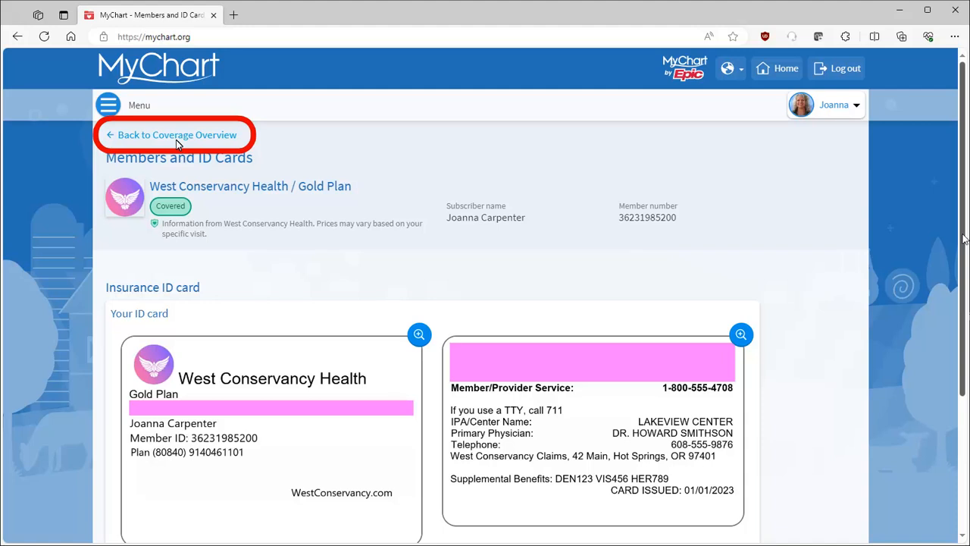
# Return to the Gold Plan coverage overview and open the Benefits Overview tile.
pyautogui.click(177, 134)
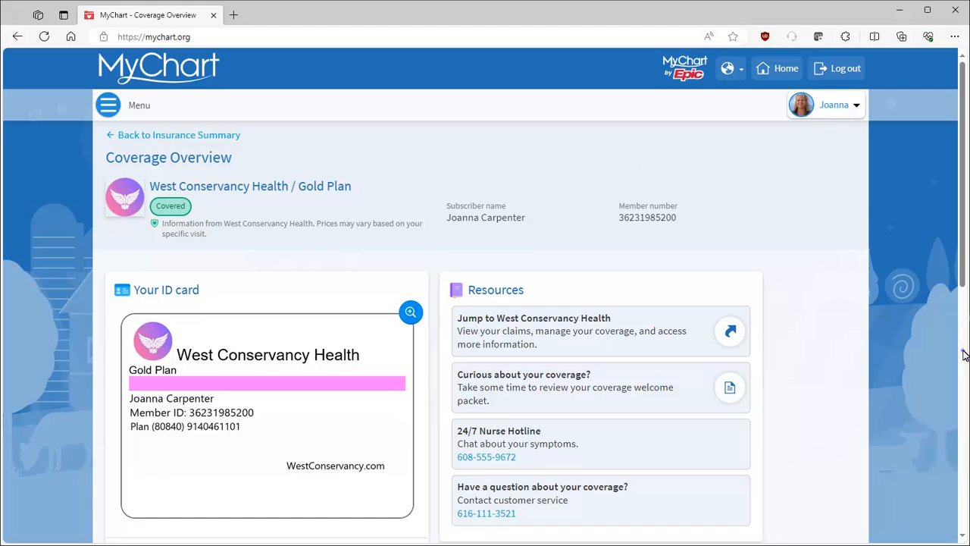
pyautogui.scroll(-3)
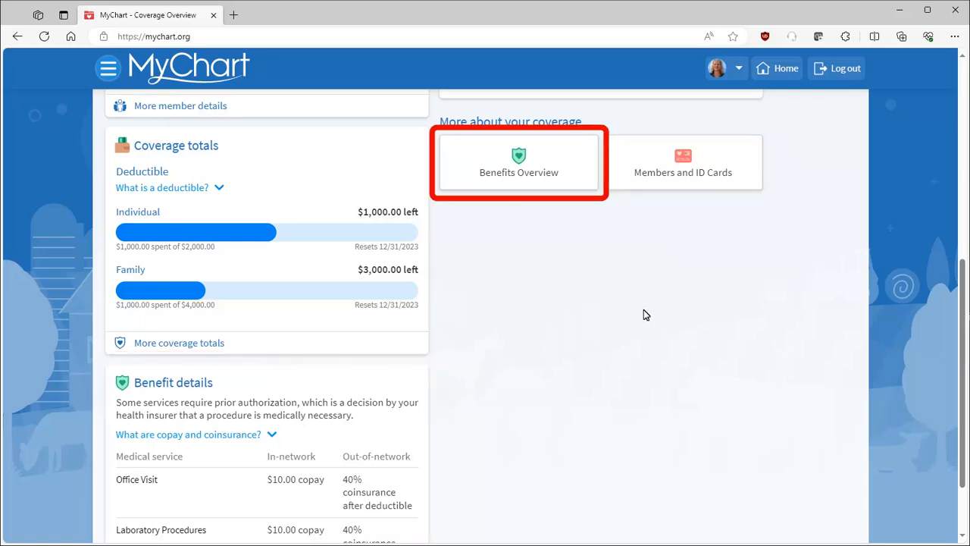
pyautogui.click(518, 161)
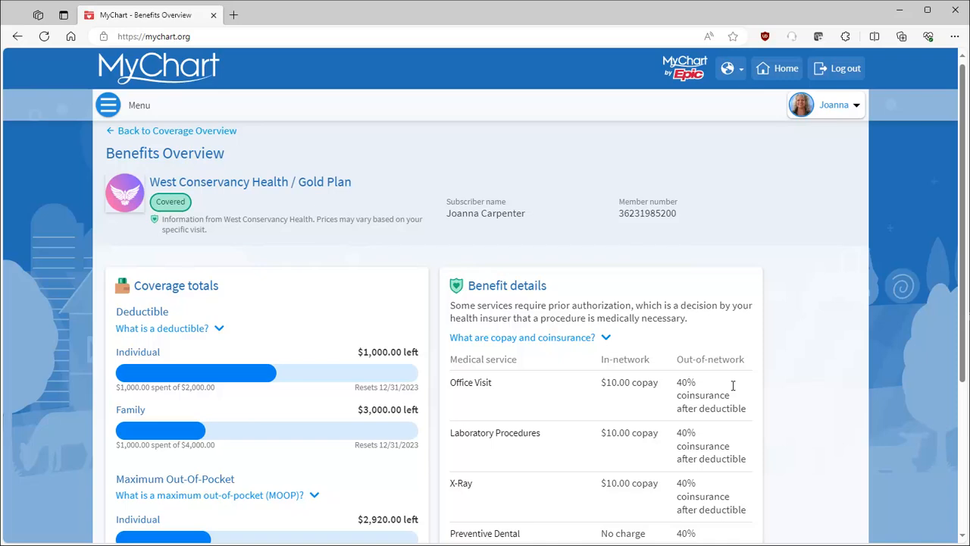
pyautogui.scroll(-3)
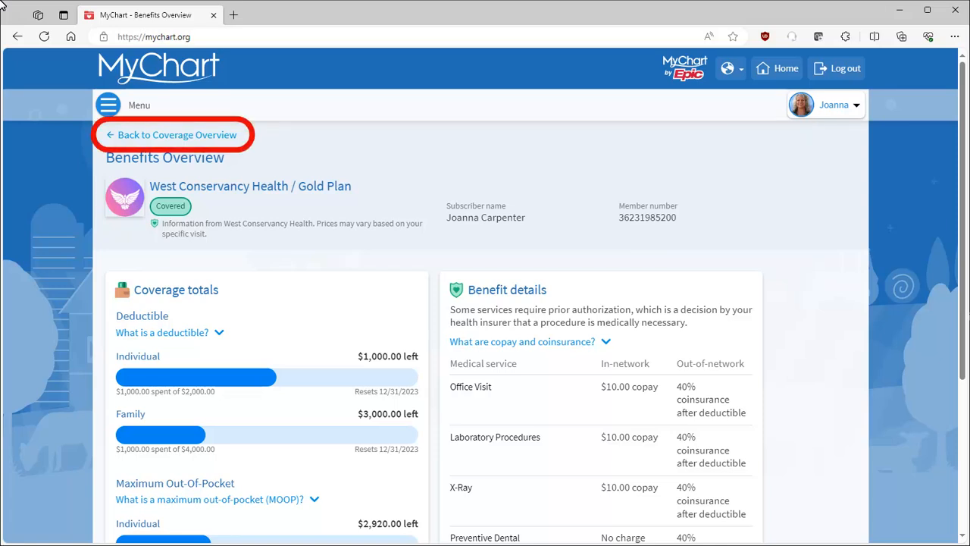
# Return to the coverage overview and jump to the West Conservancy Health portal.
pyautogui.click(178, 135)
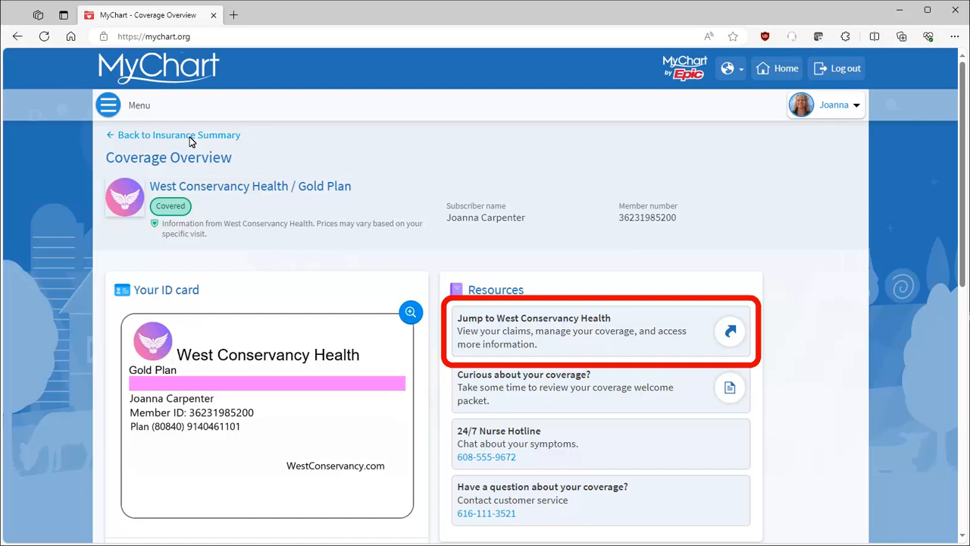
pyautogui.moveTo(635, 208)
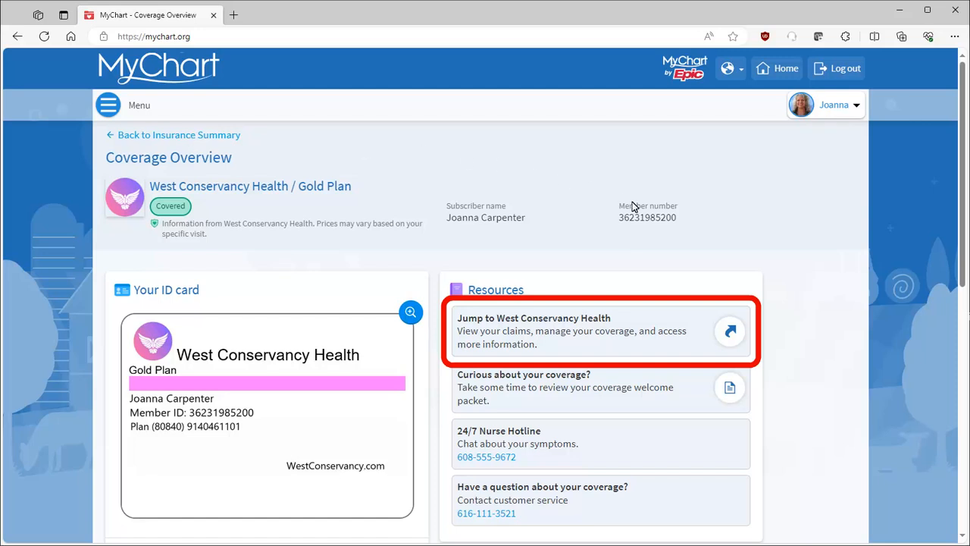
pyautogui.click(729, 331)
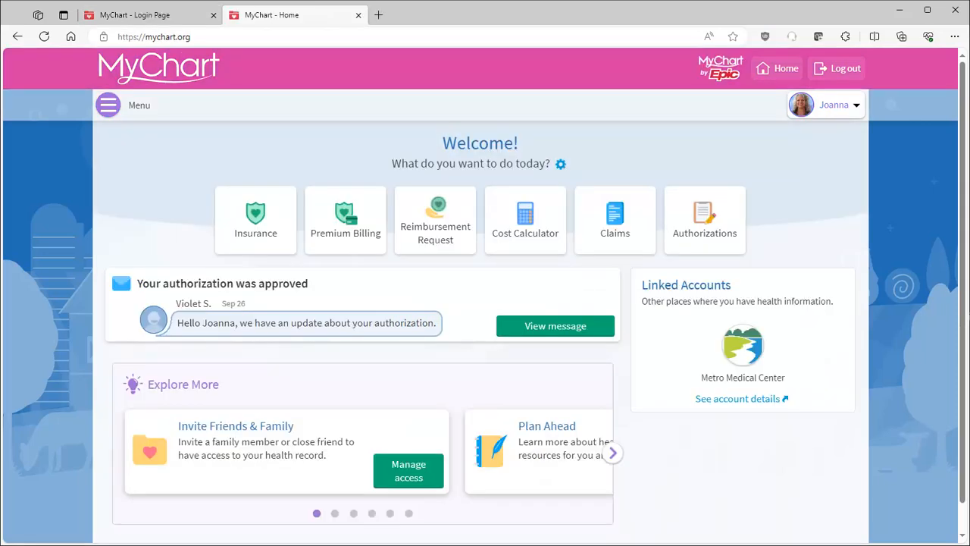